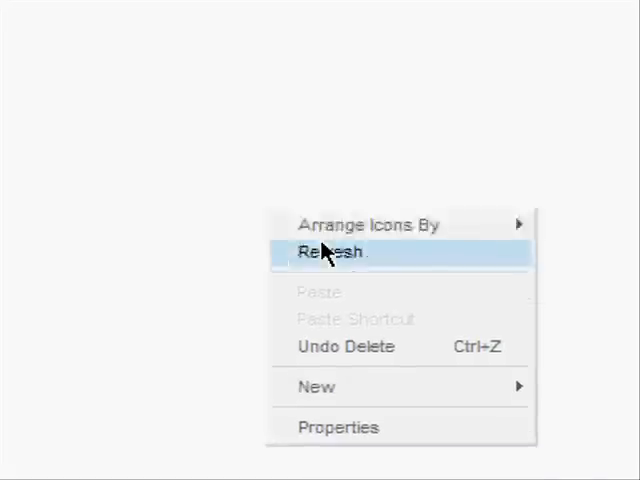
- Start a new desktop shortcut from the desktop's New menu
click(316, 388)
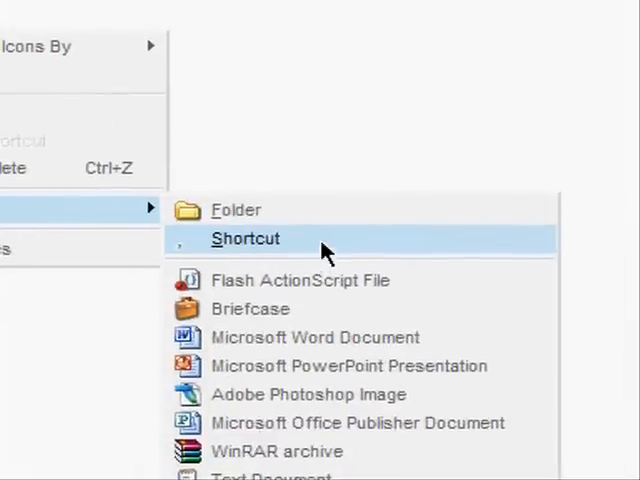
click(244, 238)
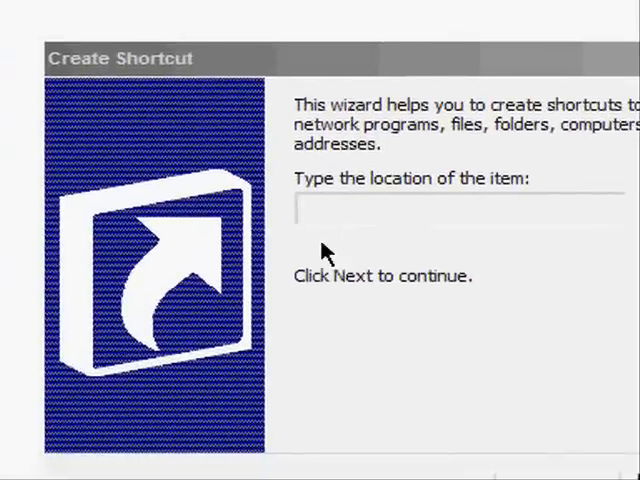
- Enter the target shutdown -s -t 1000 -c "This is a fake virus"
text(shutdown -s)
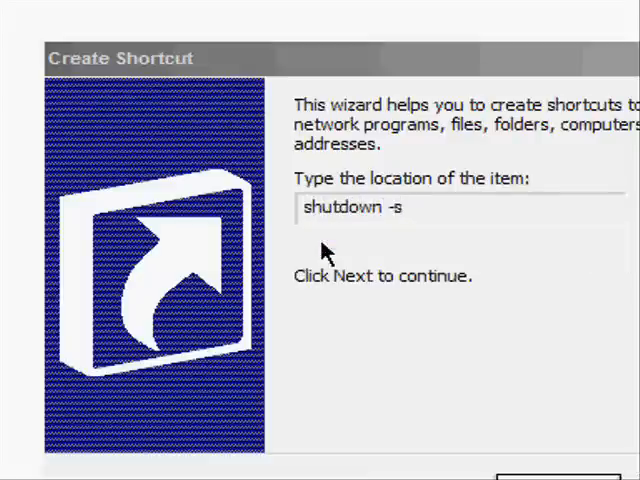
text(-t)
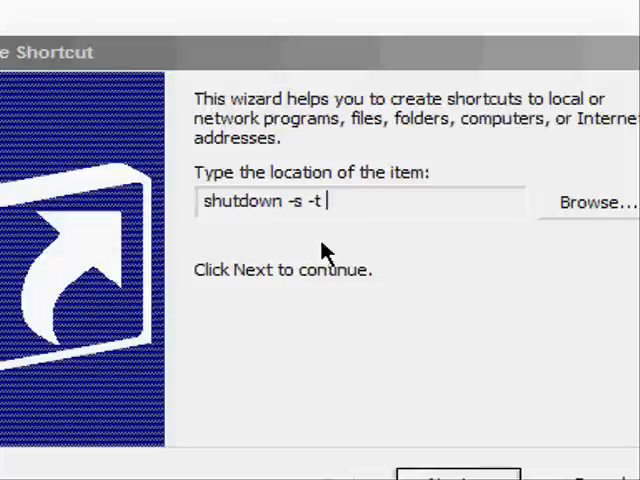
text(10)
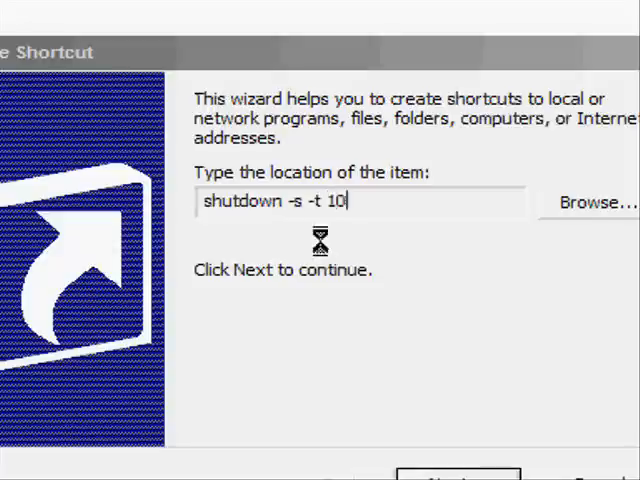
text(00)
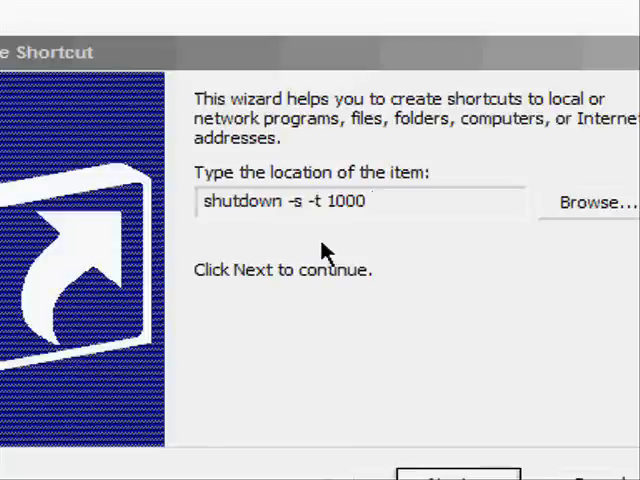
text(-)
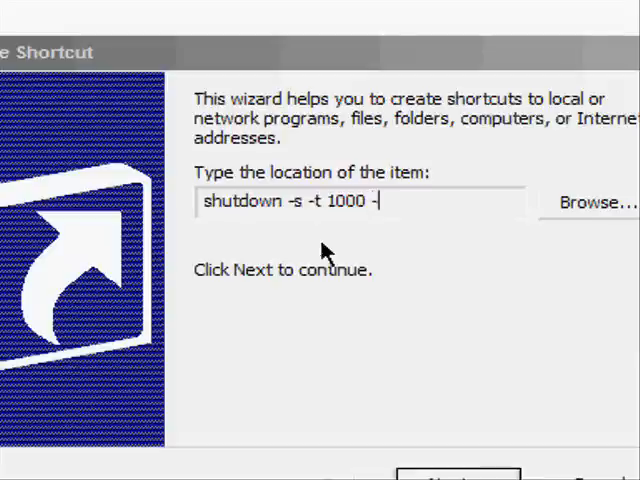
text(c)
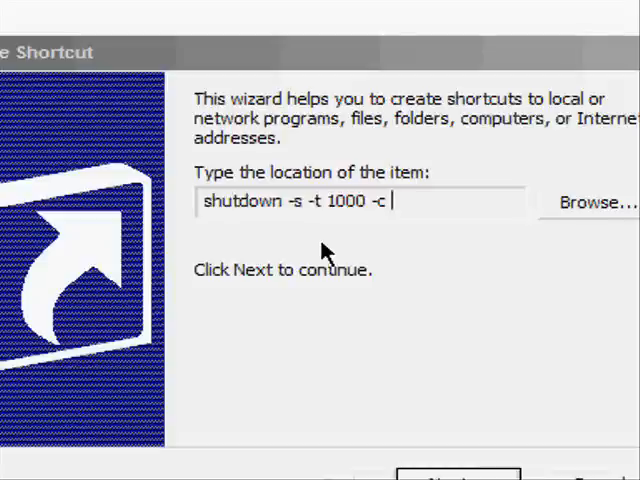
text("Th)
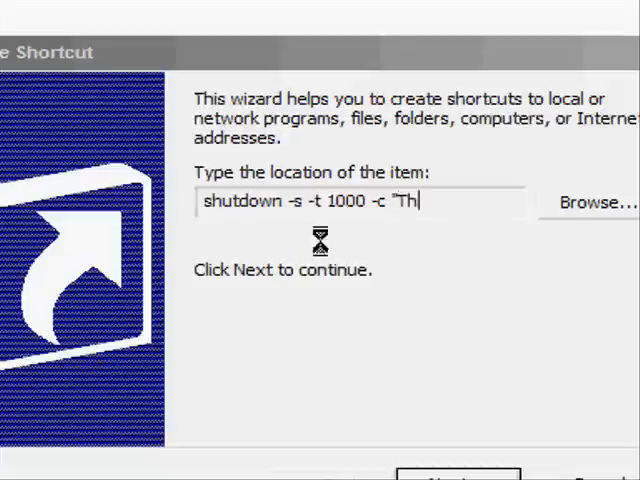
text(is a fake virus")
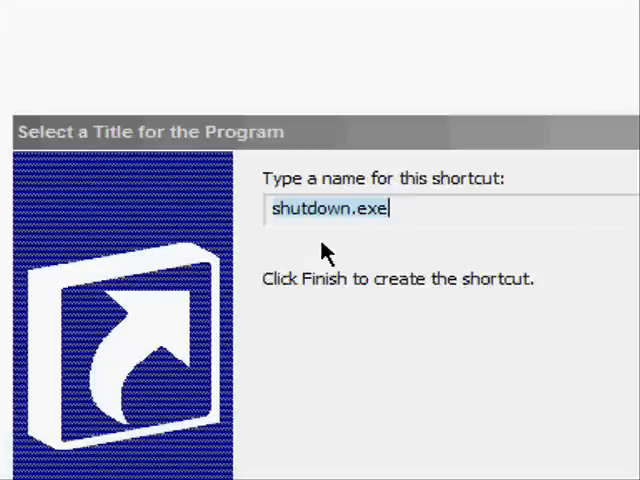
- Name the shortcut Internet Explorer and place it at the left of the desktop
text(Inter)
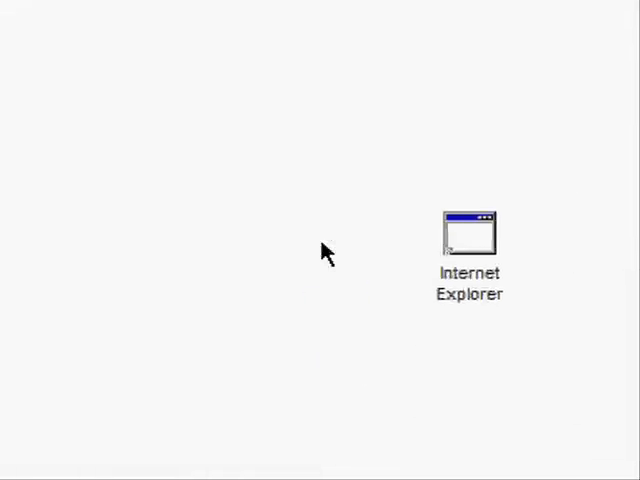
drag(468, 236, 322, 156)
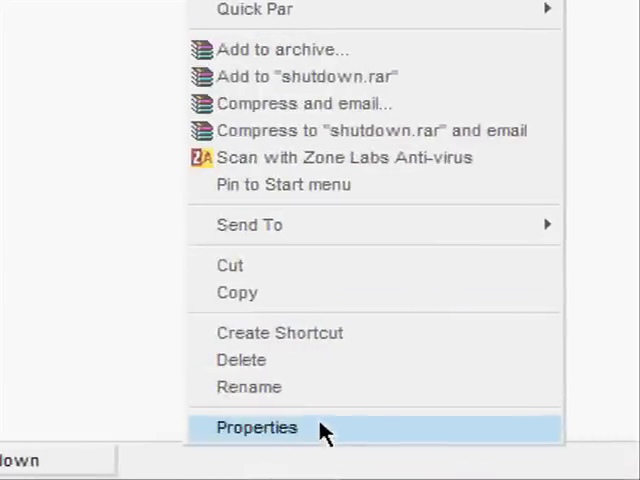
- Swap the shortcut's icon to the IE blue globe in its Properties, past the no-icons warning
click(256, 428)
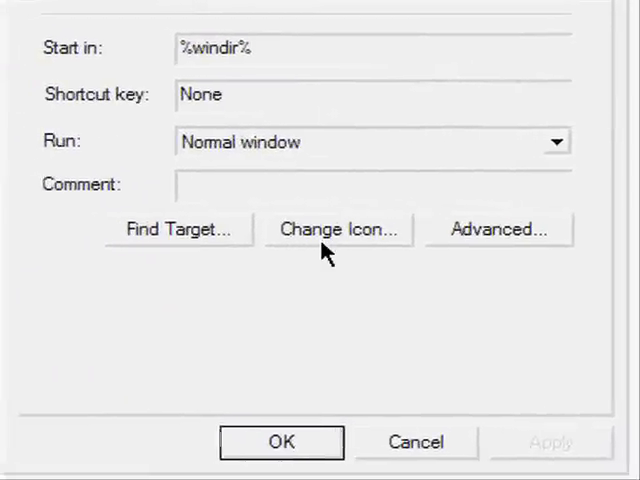
click(336, 228)
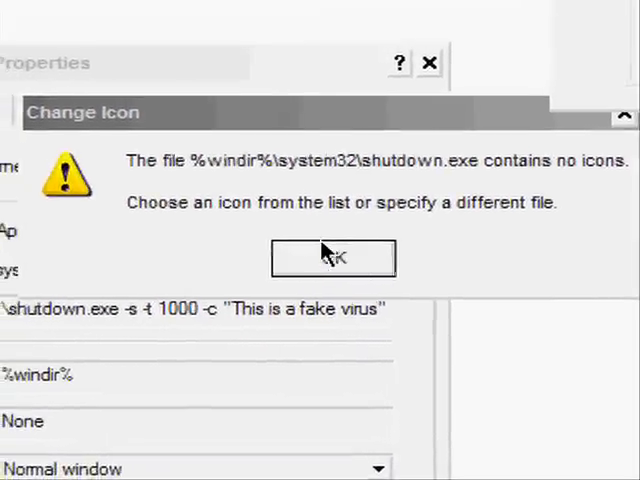
click(332, 258)
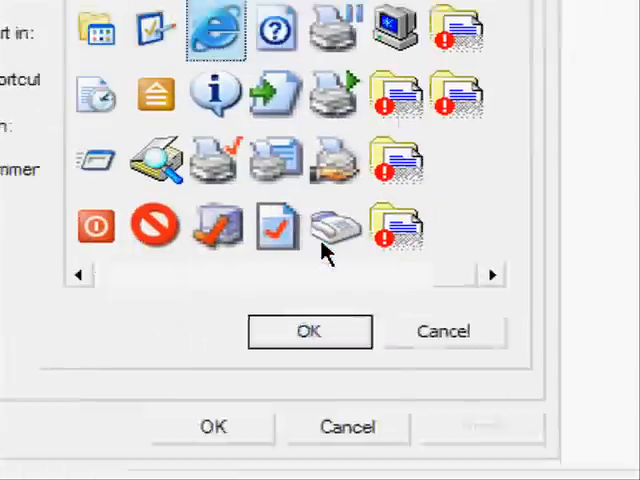
click(308, 332)
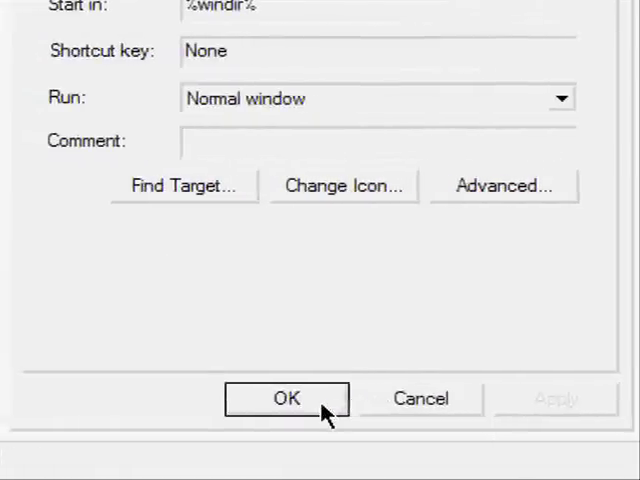
click(284, 398)
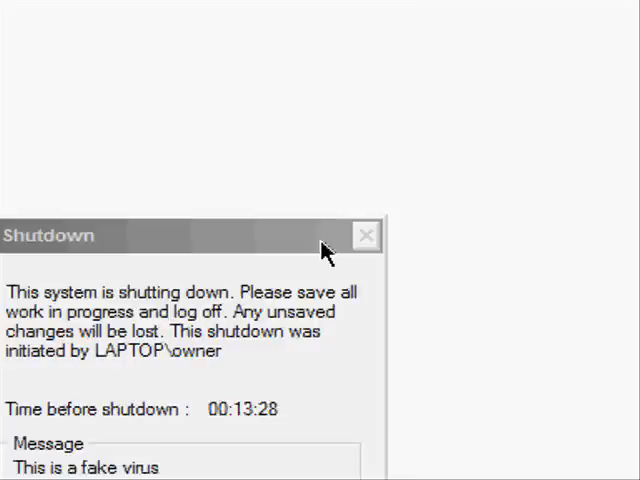
- Attempt to close the 'This is a fake virus' countdown, then reach Task Manager from the taskbar
click(364, 236)
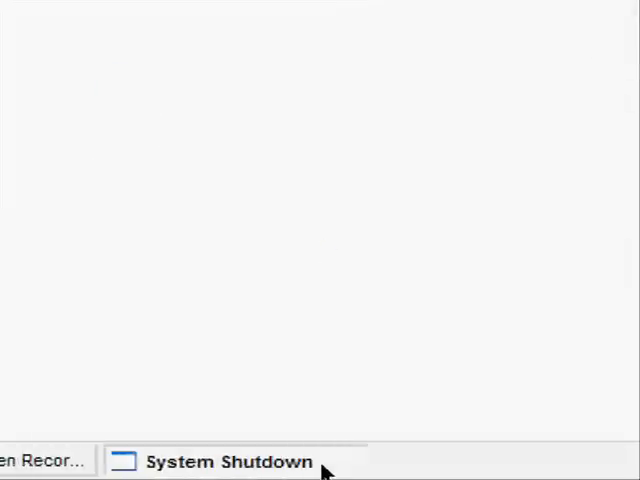
click(210, 460)
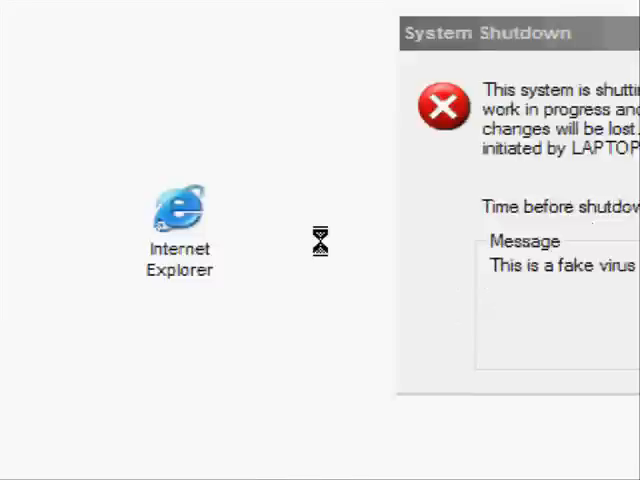
right_click(240, 460)
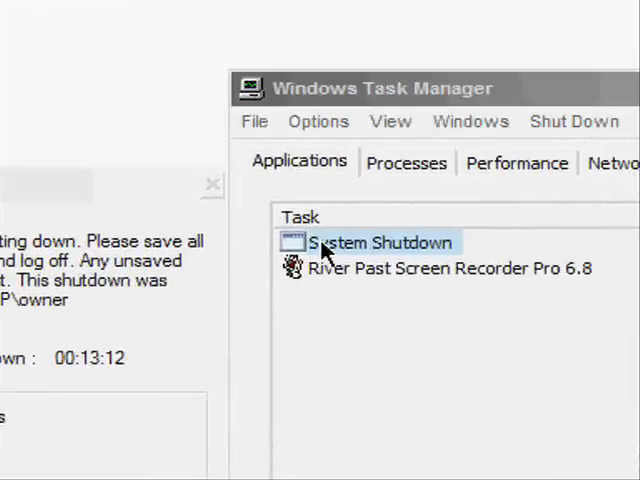
- Try End Task on System Shutdown and accept the Unable to Terminate Process warning
click(406, 162)
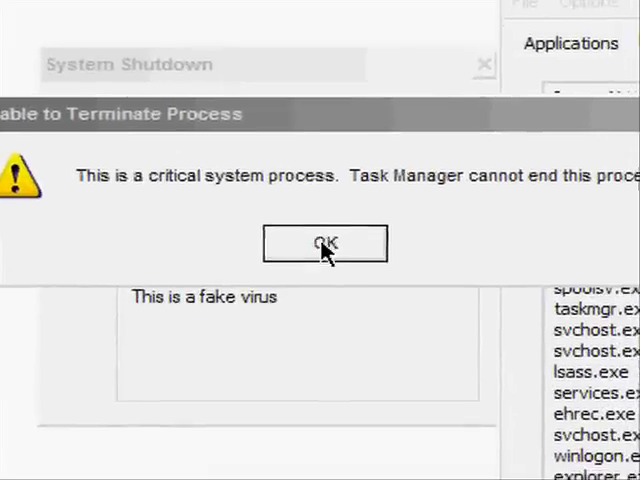
click(324, 244)
text(shut)
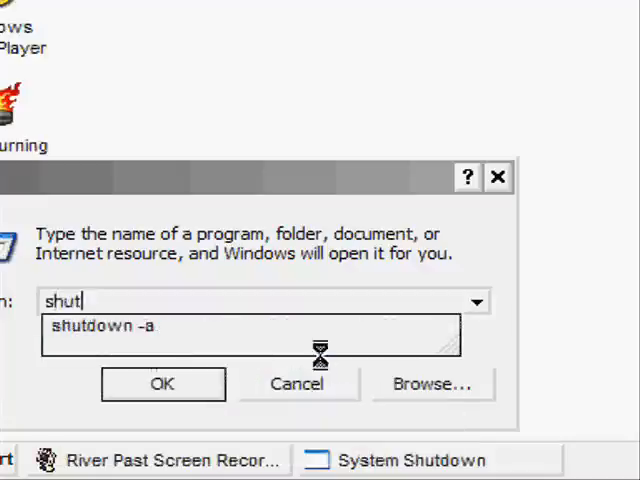
- Choose the remembered shutdown -a command in the Run box to abort the shutdown
click(120, 336)
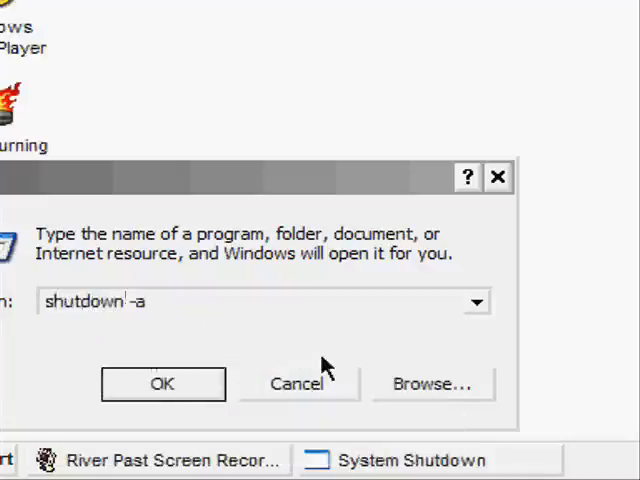